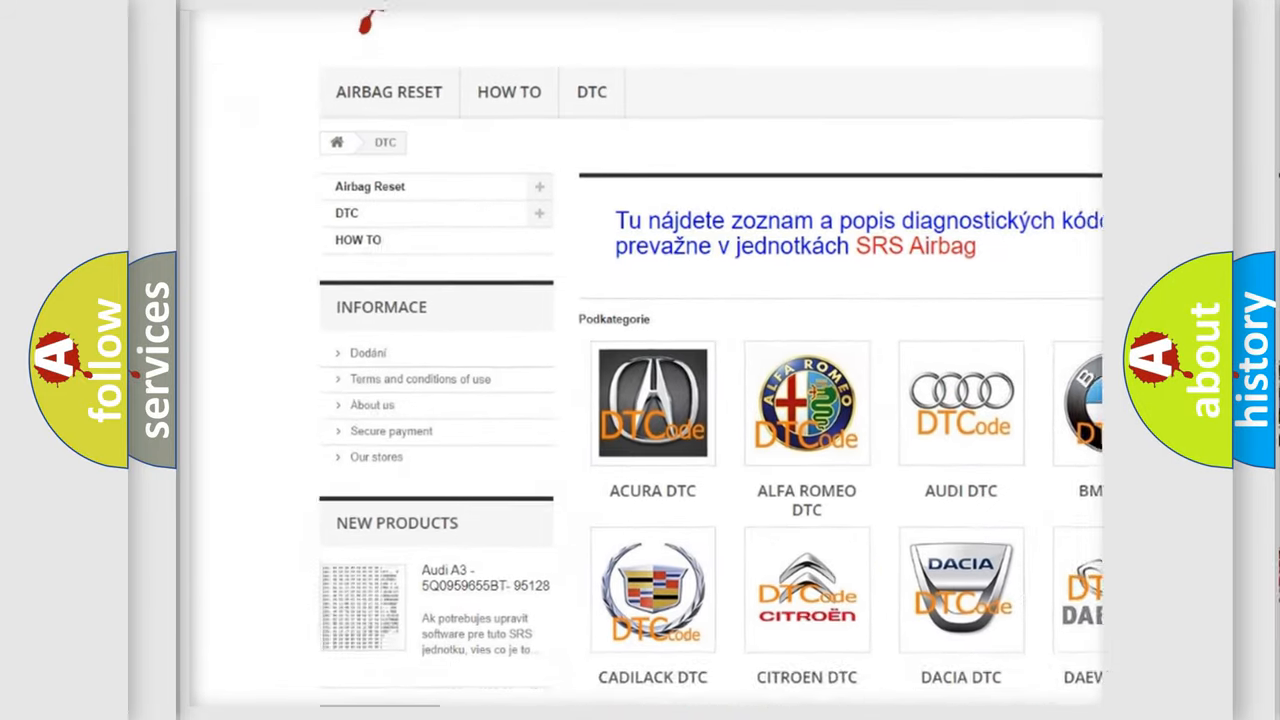
pyautogui.scroll(-3)
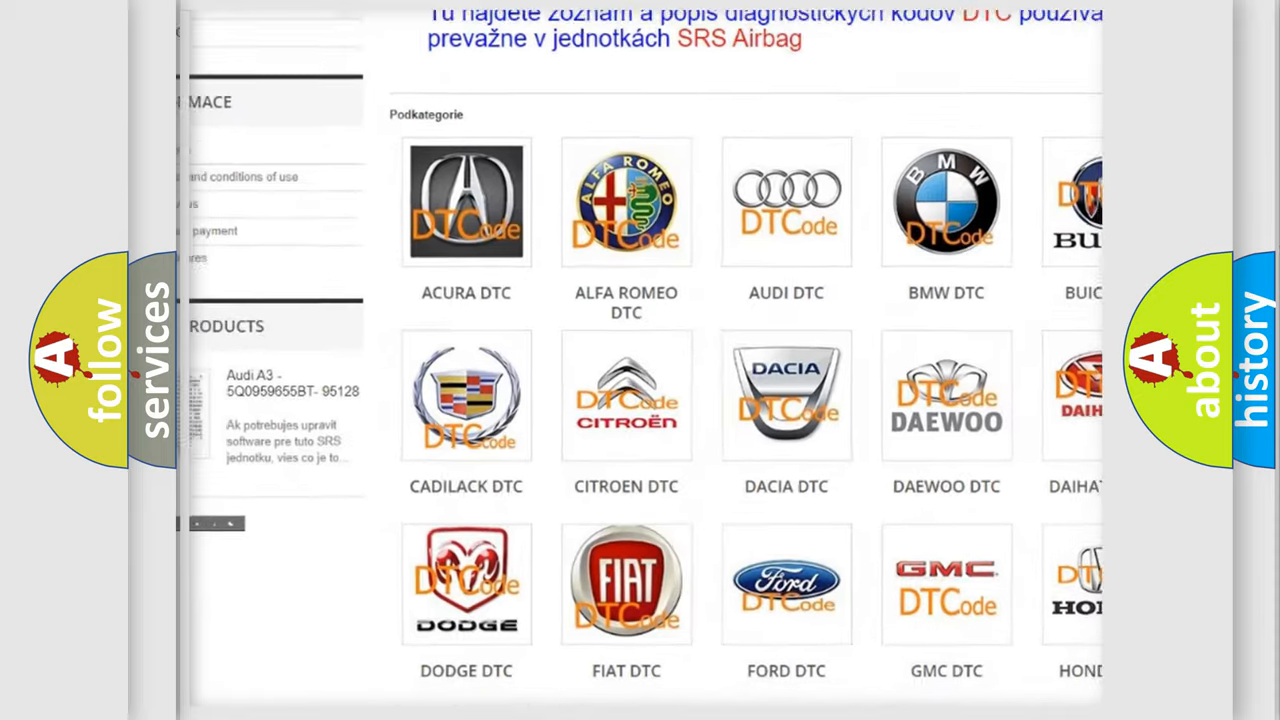
pyautogui.scroll(-3)
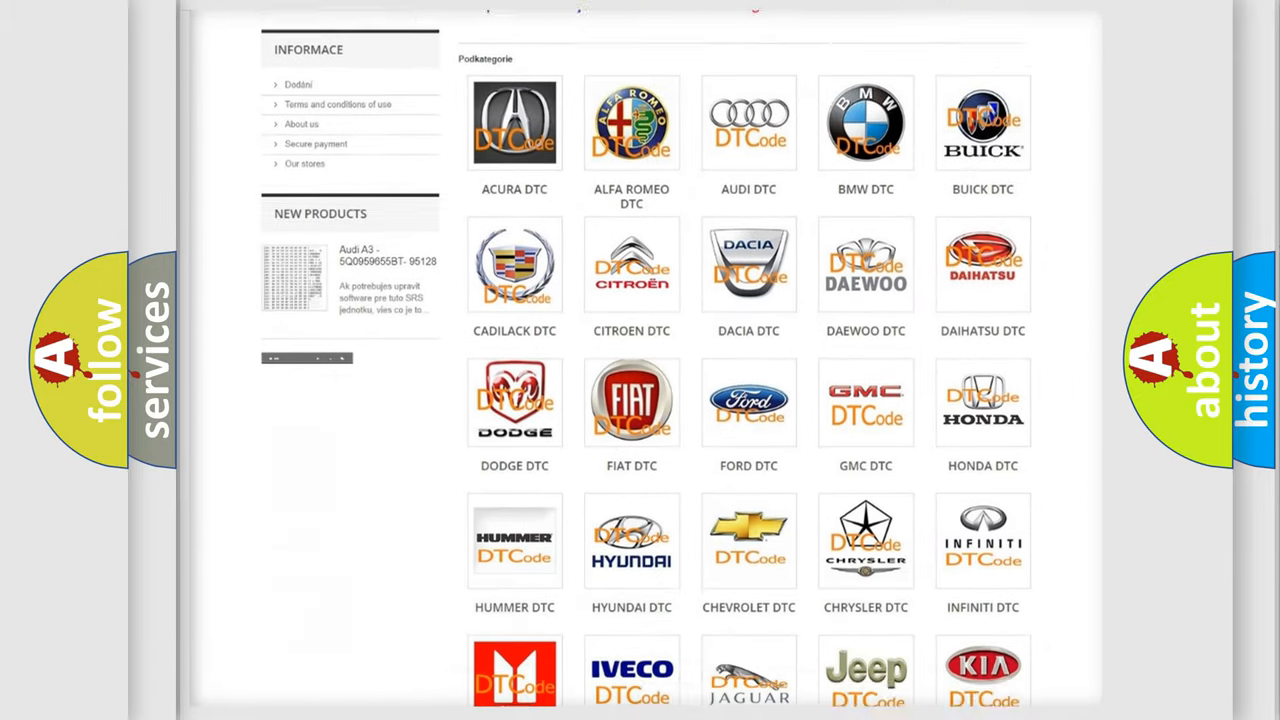
pyautogui.scroll(-3)
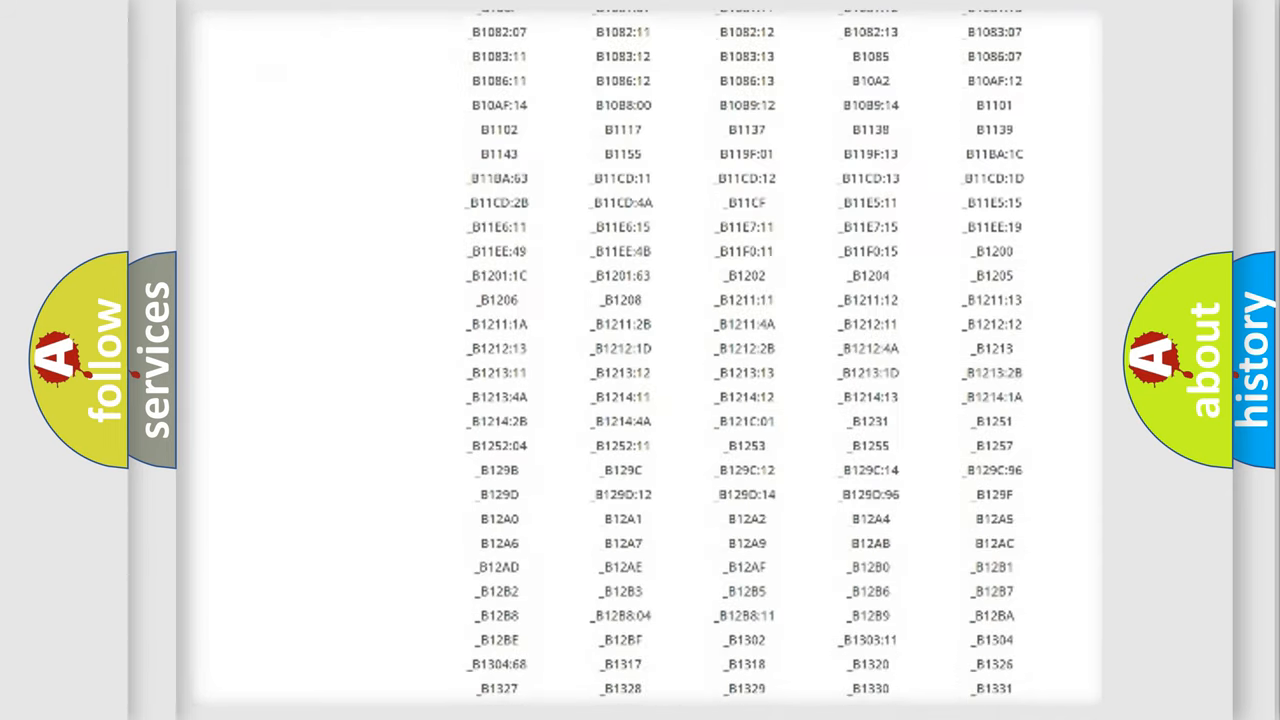
pyautogui.scroll(-3)
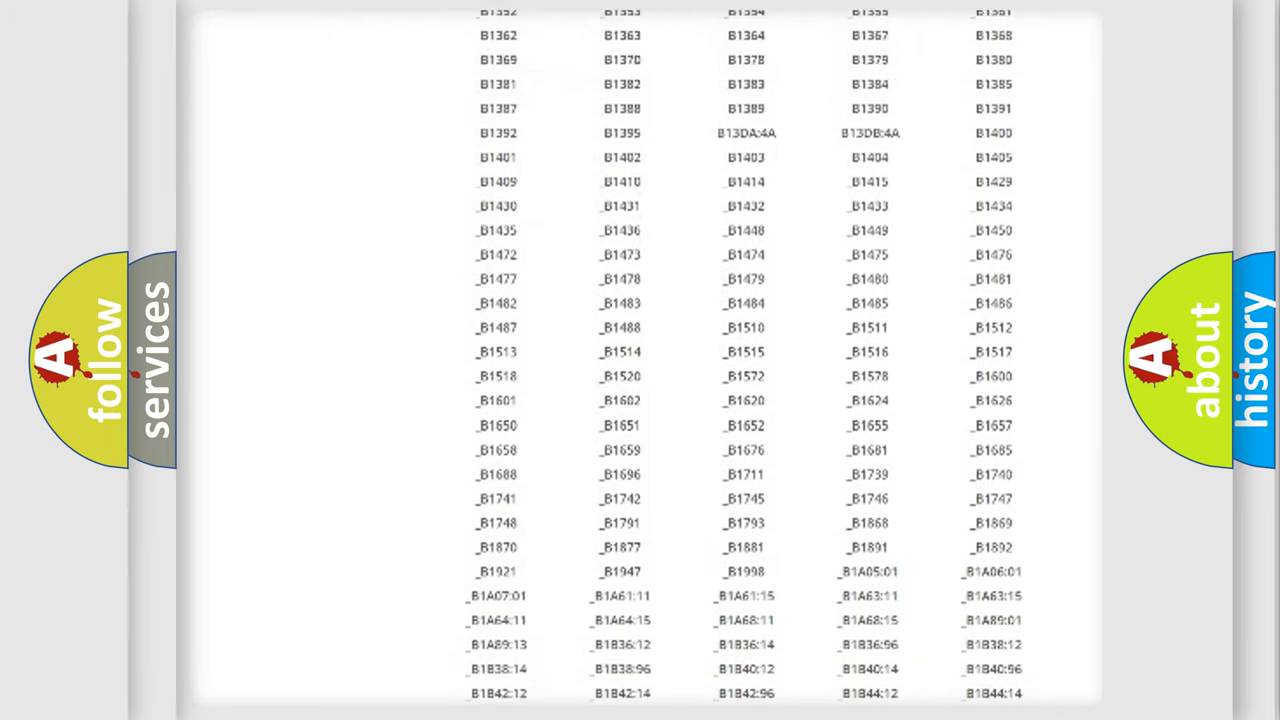
pyautogui.scroll(3)
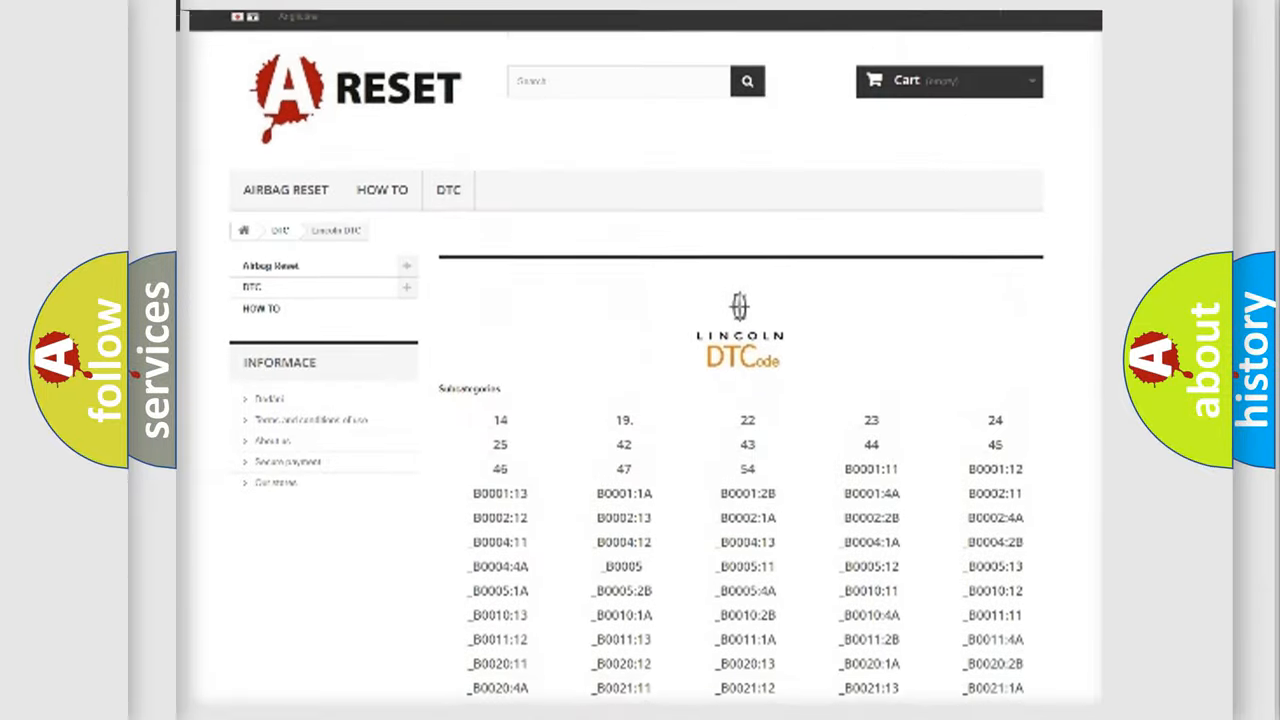